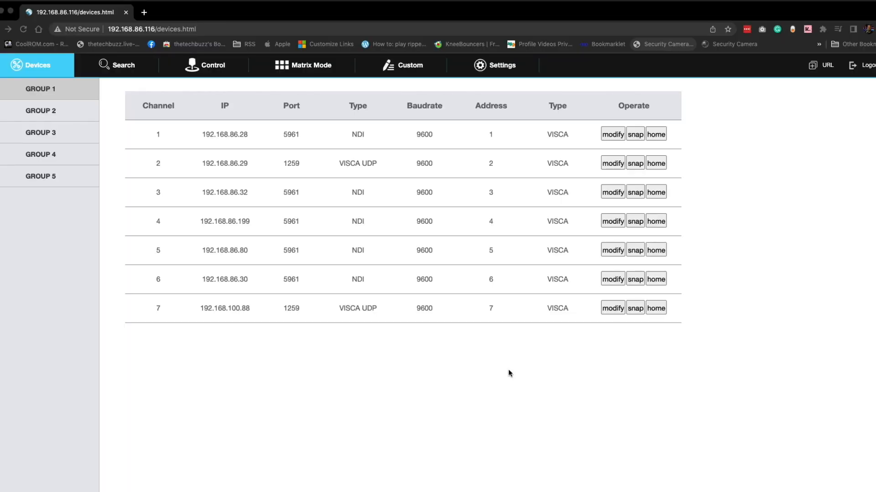
mouse_move(508, 374)
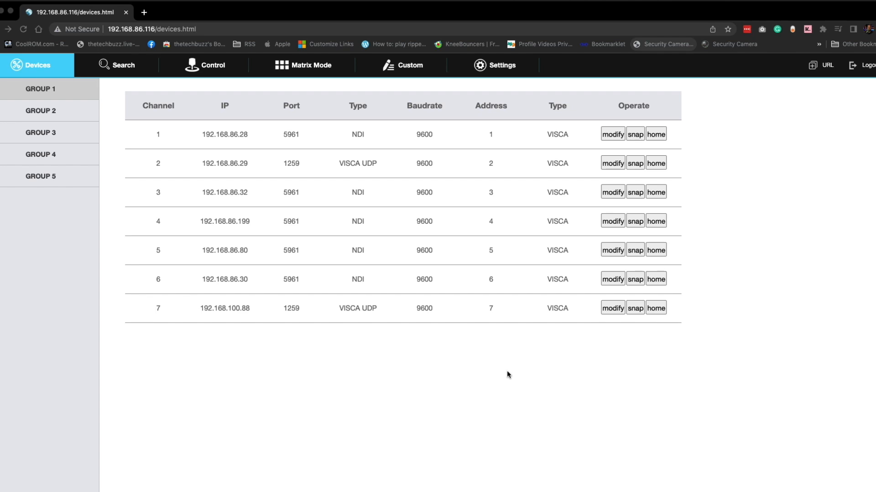
mouse_move(507, 375)
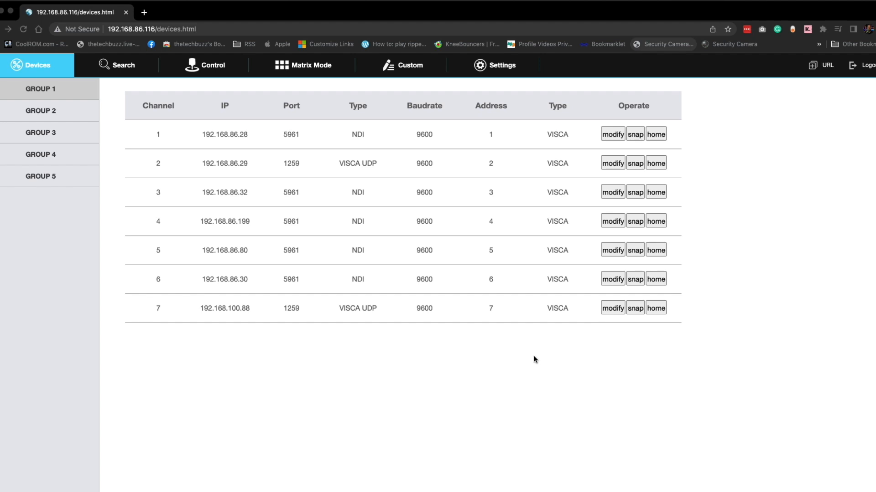
mouse_move(327, 250)
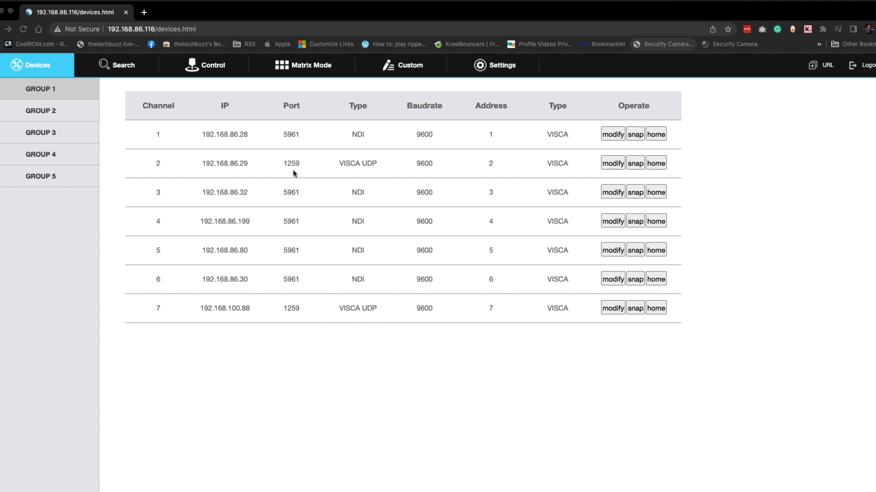
mouse_move(144, 69)
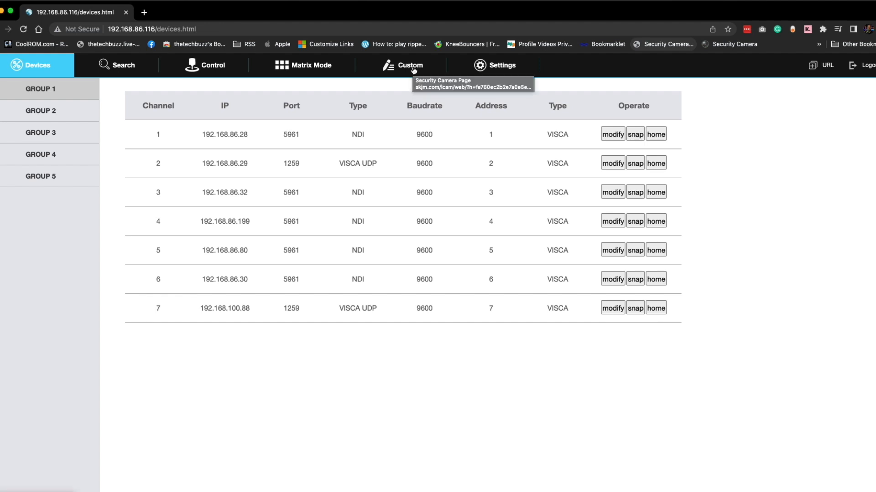
Step: Review Custom 1 on the Custom page, keeping HTTP Trigger as its type with toggle enabled
click(410, 66)
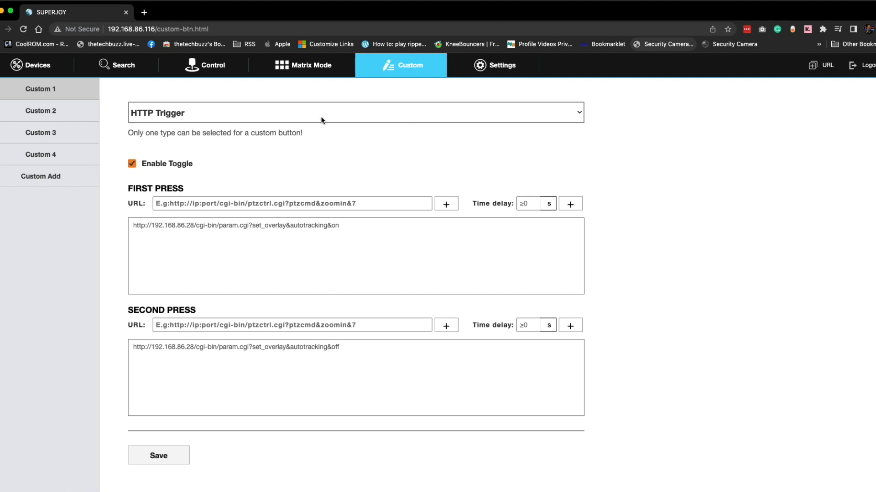
mouse_move(32, 90)
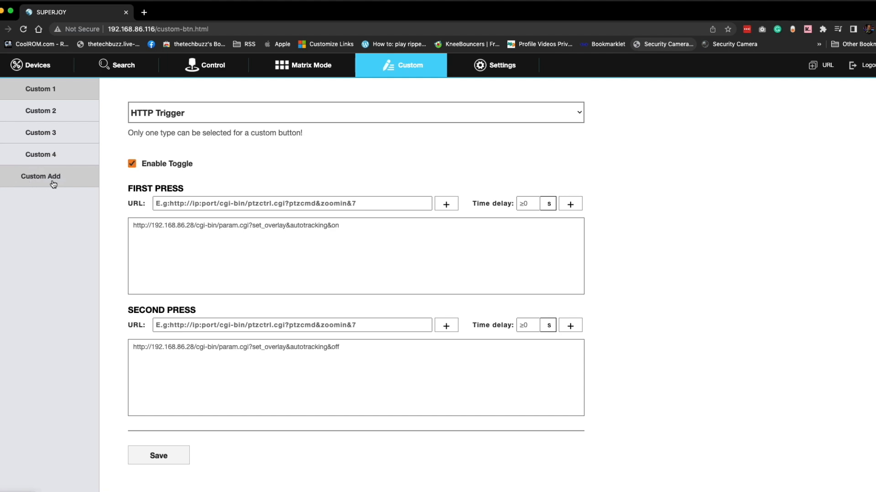
mouse_move(380, 133)
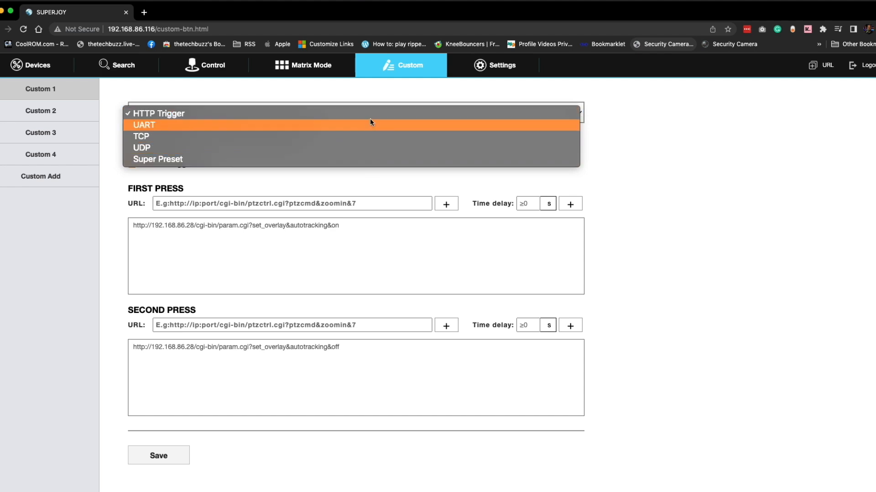
mouse_move(343, 118)
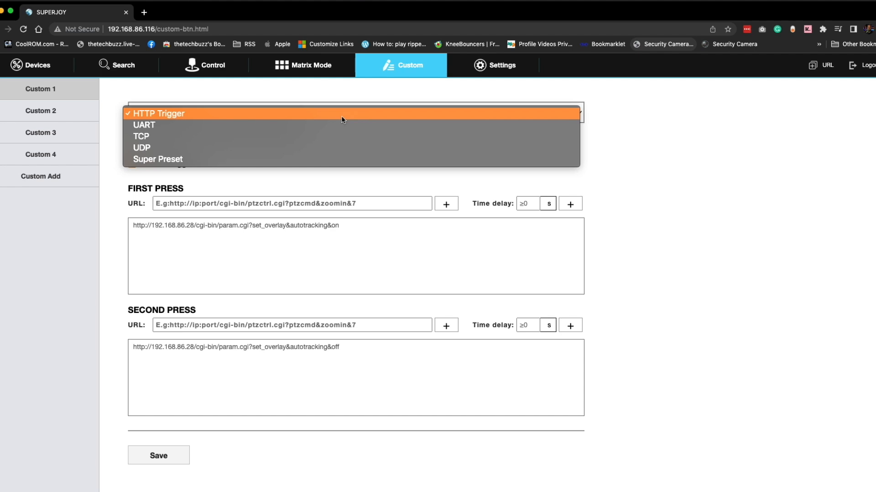
mouse_move(320, 120)
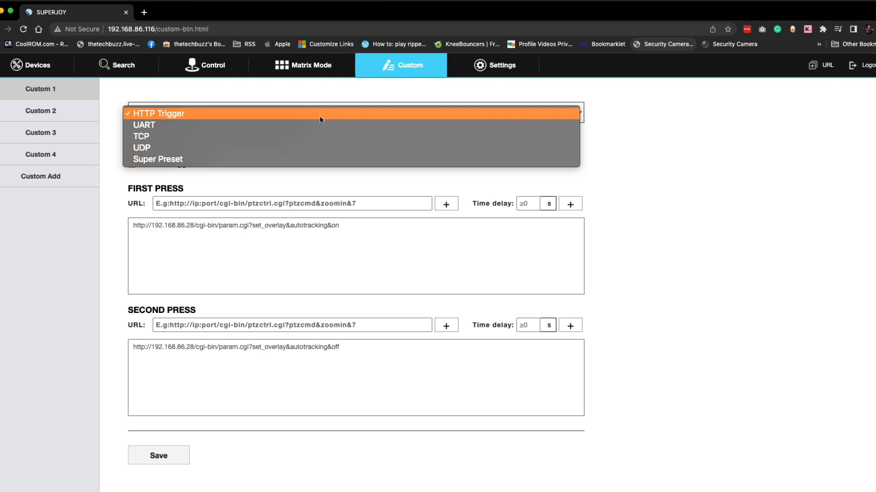
click(157, 114)
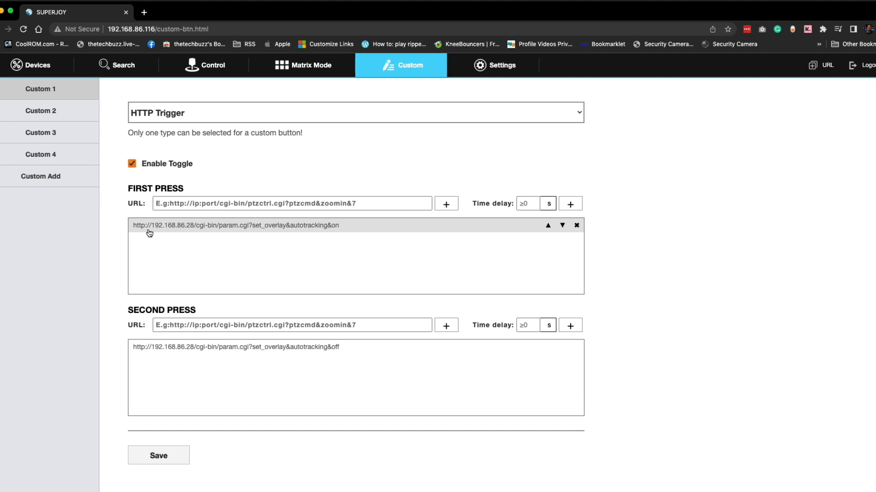
mouse_move(348, 232)
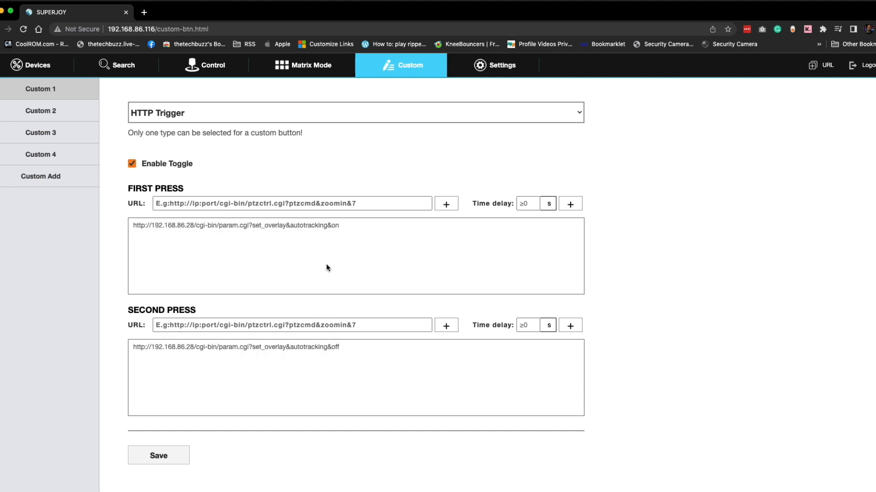
mouse_move(318, 235)
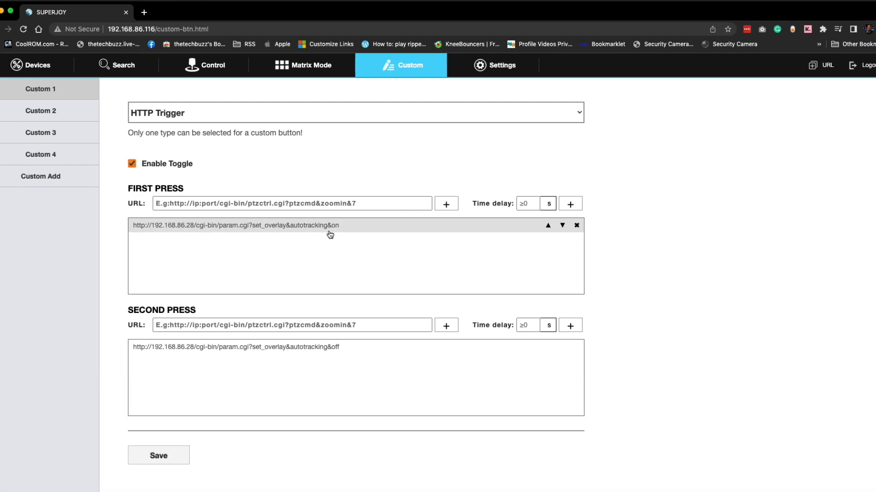
mouse_move(337, 232)
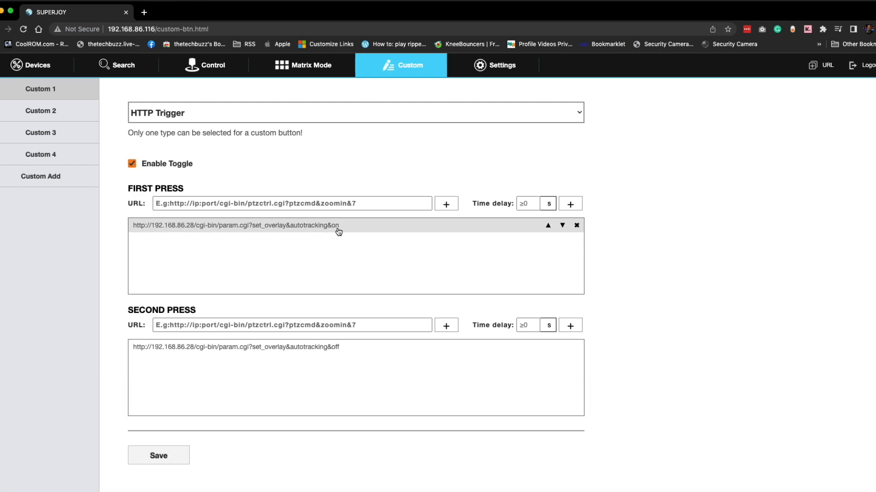
mouse_move(321, 233)
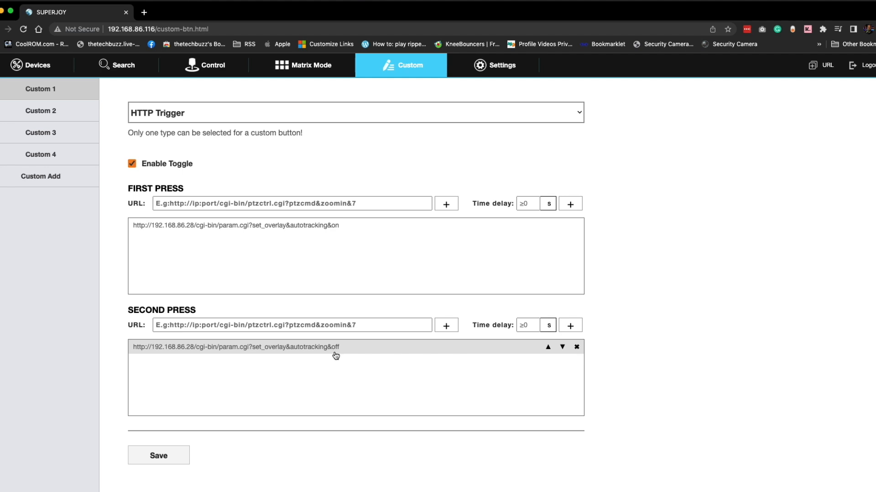
mouse_move(332, 357)
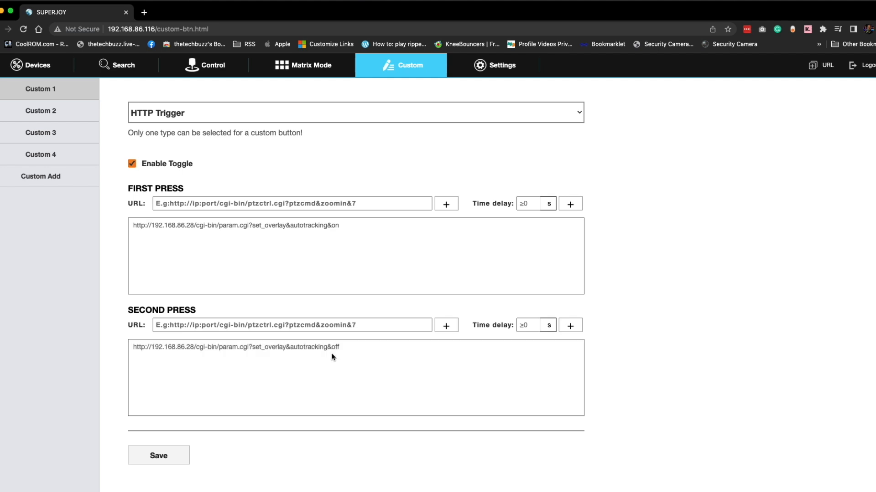